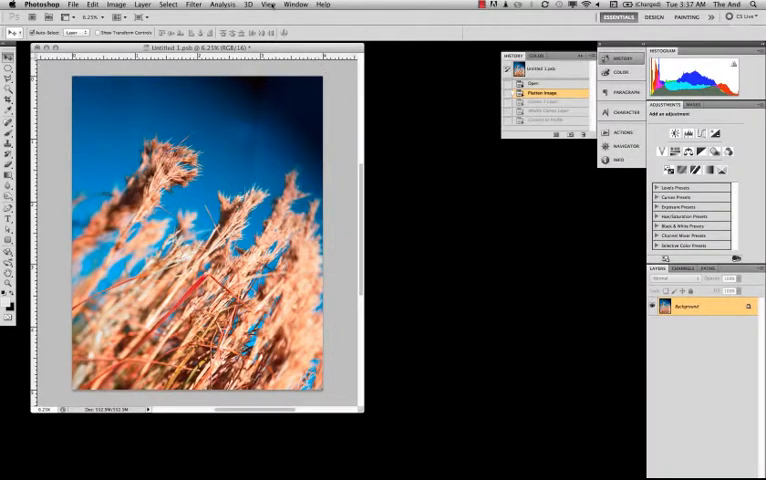
# Open View > Proof Setup > Custom to soft-proof as U.S. Web Coated (SWOP) v2.
pyautogui.click(268, 5)
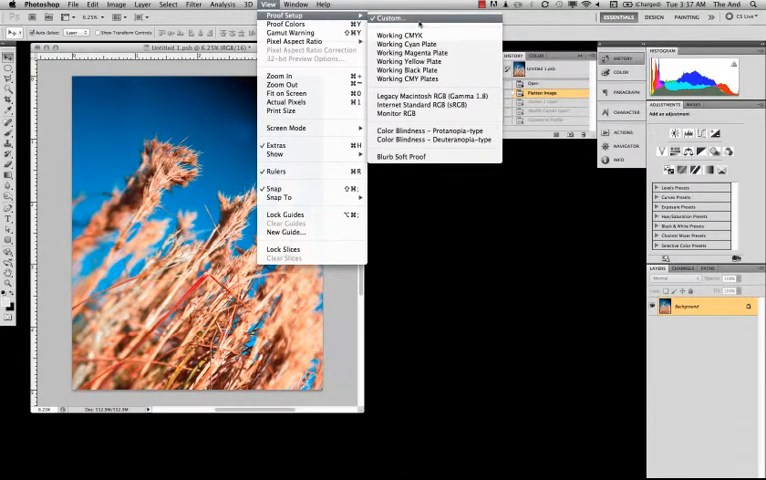
pyautogui.click(388, 18)
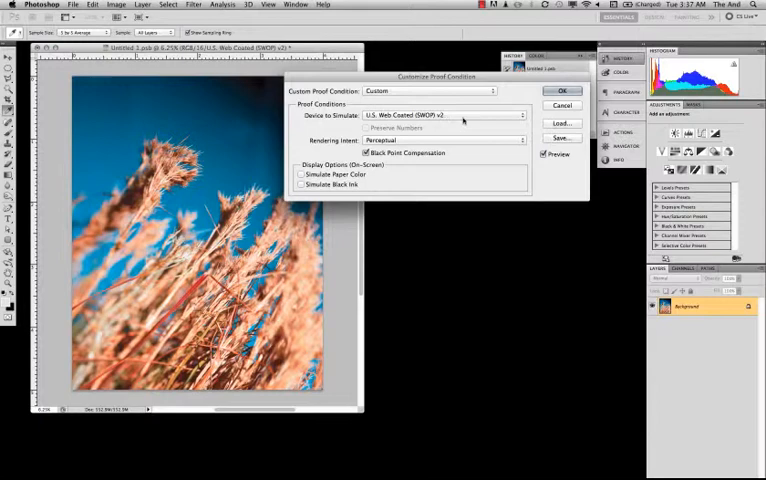
pyautogui.click(442, 114)
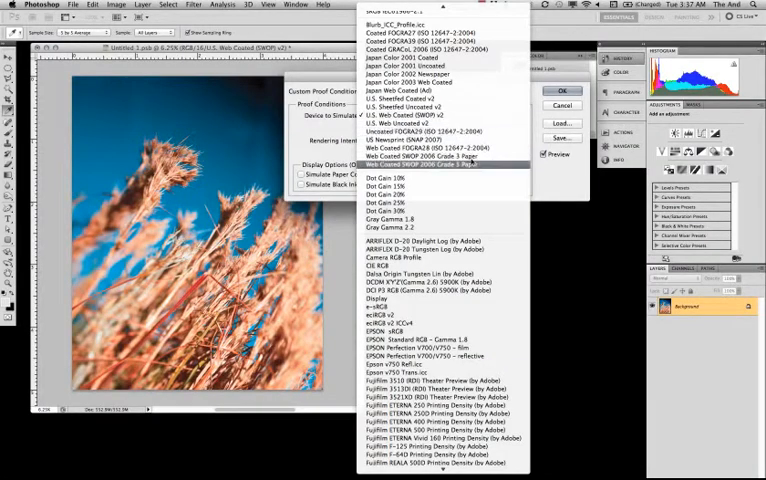
pyautogui.moveTo(420, 241)
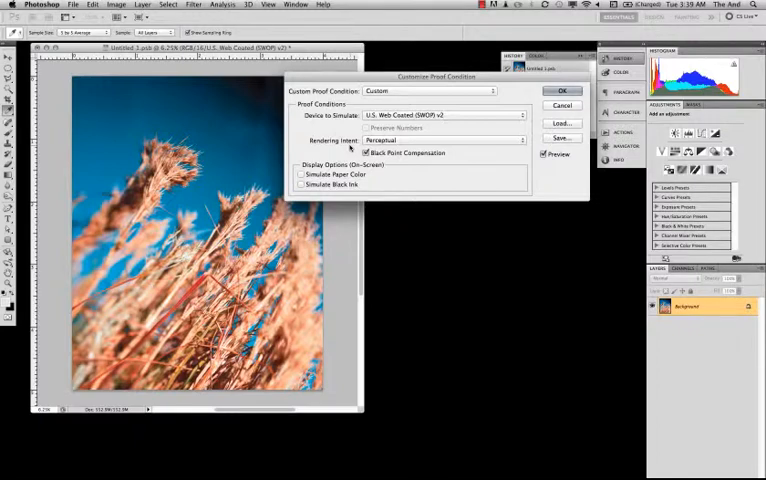
# Set the proof rendering intent to Relative Colorimetric and accept the proof settings.
pyautogui.click(443, 140)
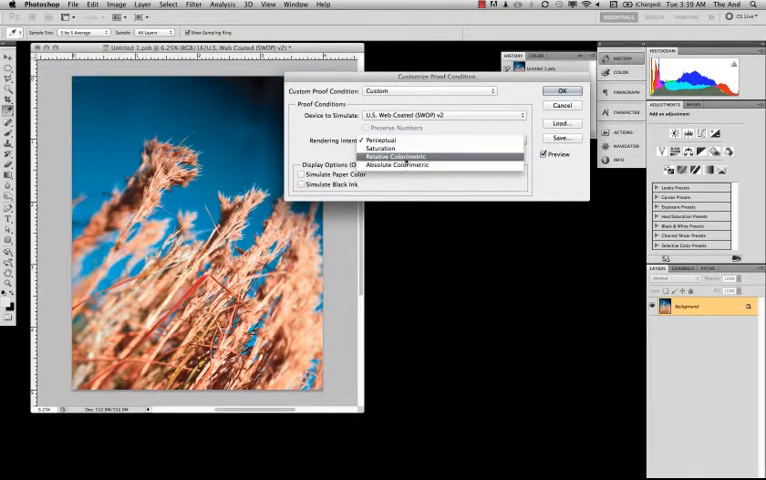
pyautogui.click(394, 156)
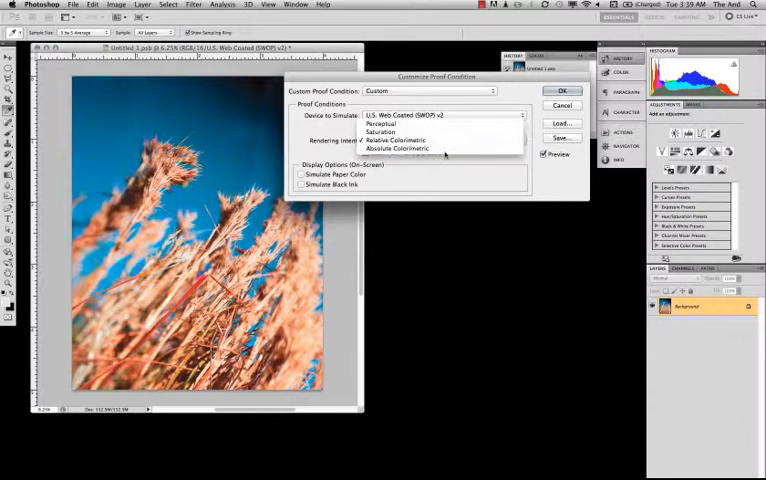
pyautogui.click(381, 123)
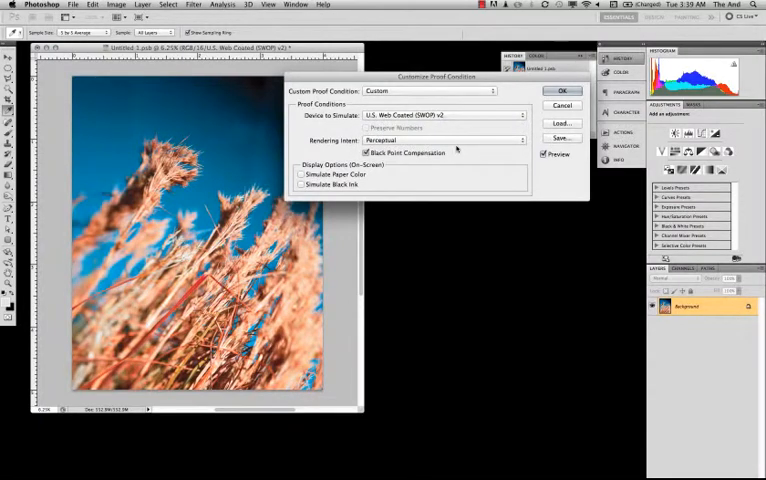
pyautogui.click(443, 140)
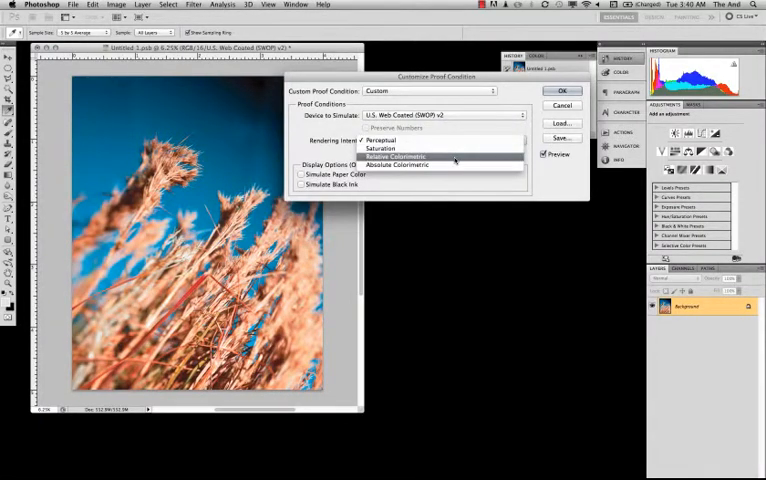
pyautogui.click(394, 157)
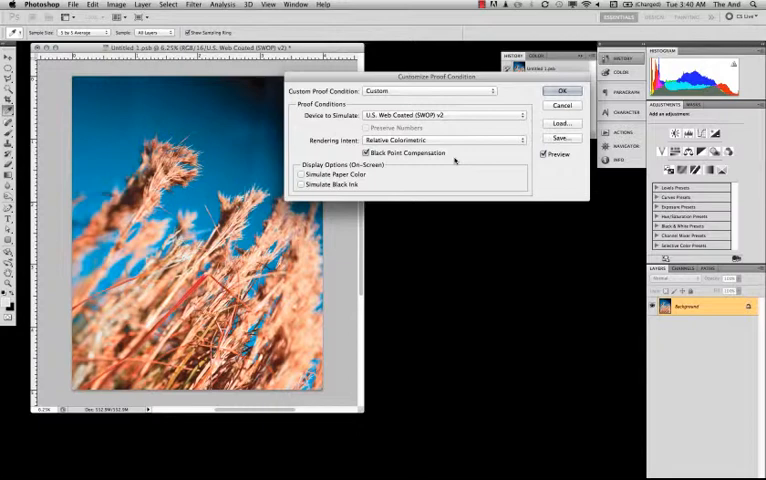
pyautogui.moveTo(533, 105)
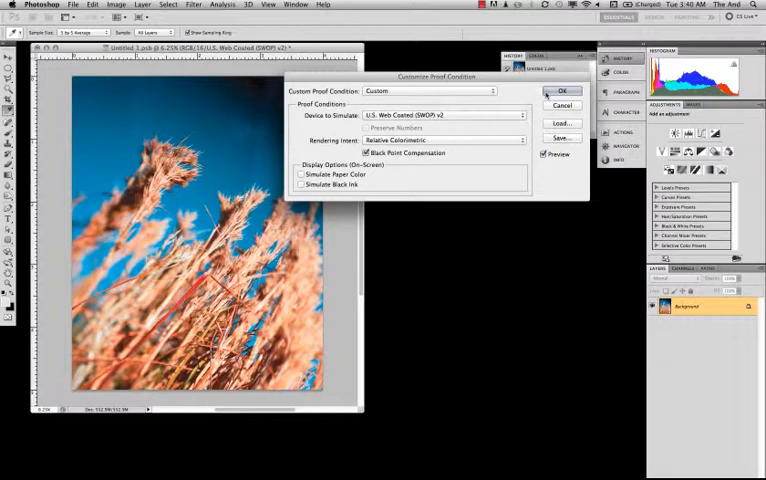
pyautogui.click(562, 91)
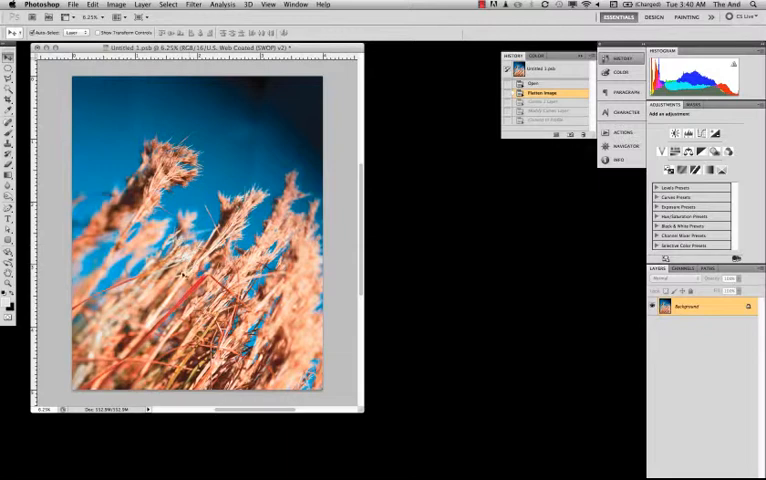
pyautogui.moveTo(459, 241)
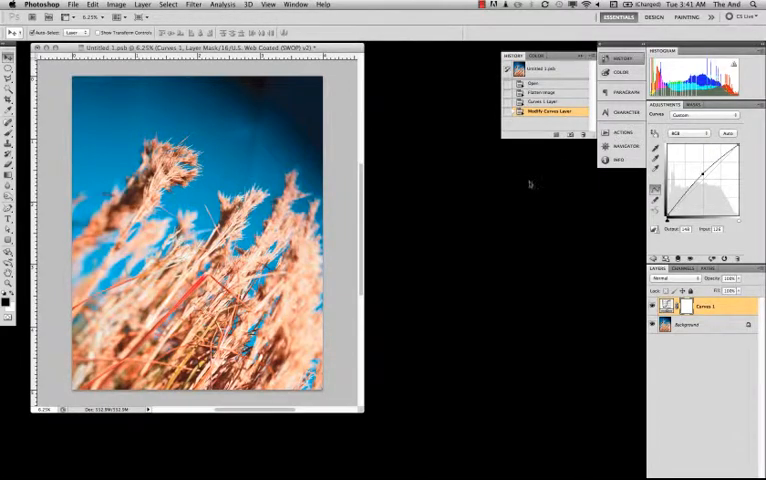
# Open Edit > Convert to Profile targeting U.S. Web Coated (SWOP) v2.
pyautogui.click(92, 4)
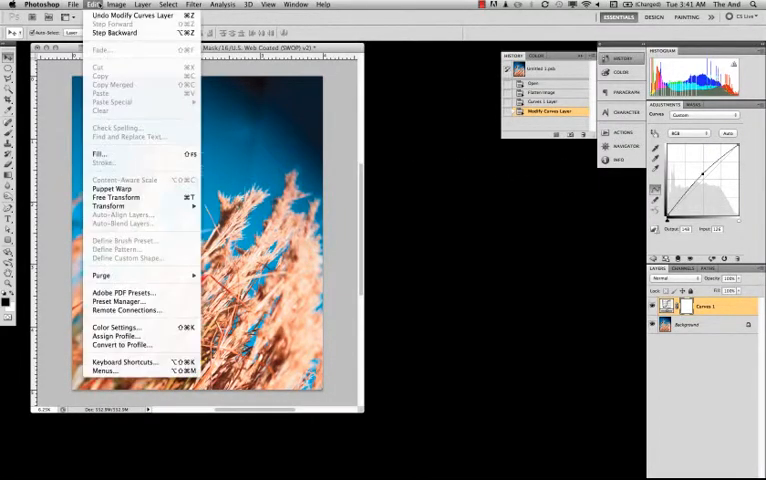
pyautogui.moveTo(149, 272)
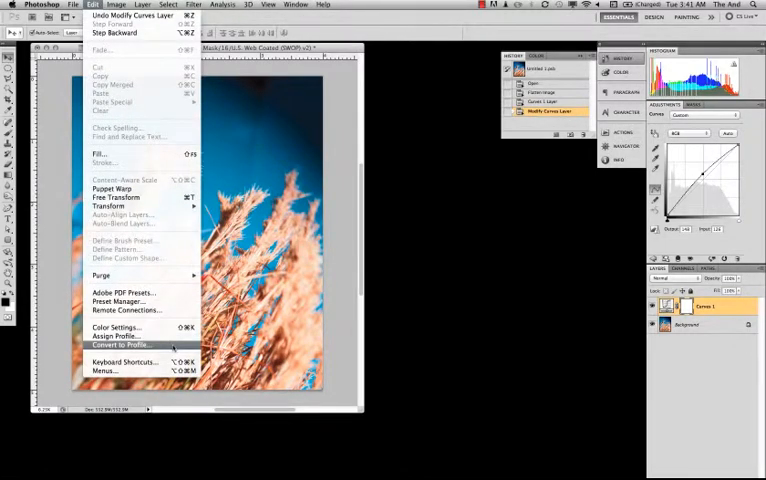
pyautogui.click(120, 345)
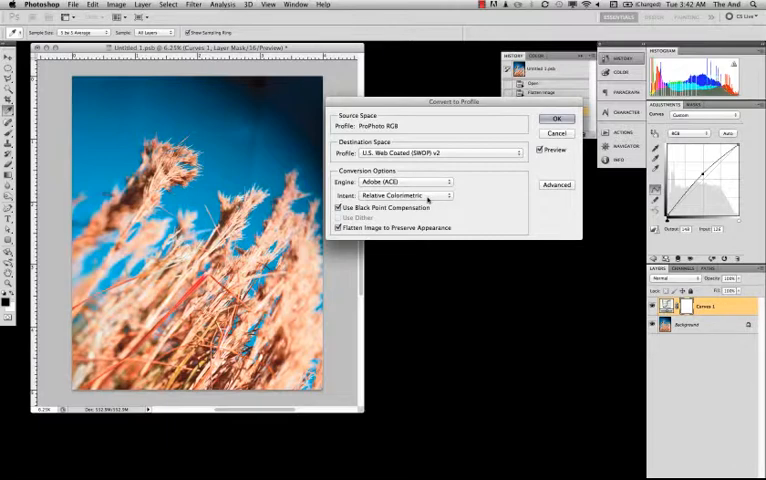
# Keep Relative Colorimetric intent and convert the image to SWOP v2 CMYK.
pyautogui.click(390, 195)
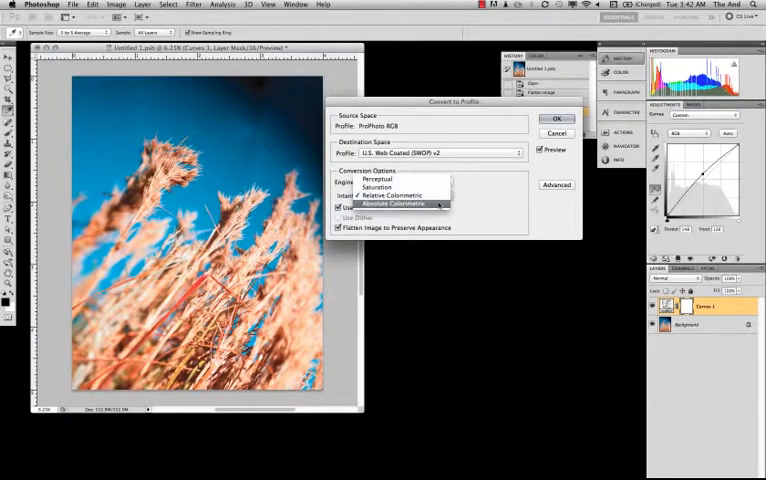
pyautogui.click(395, 204)
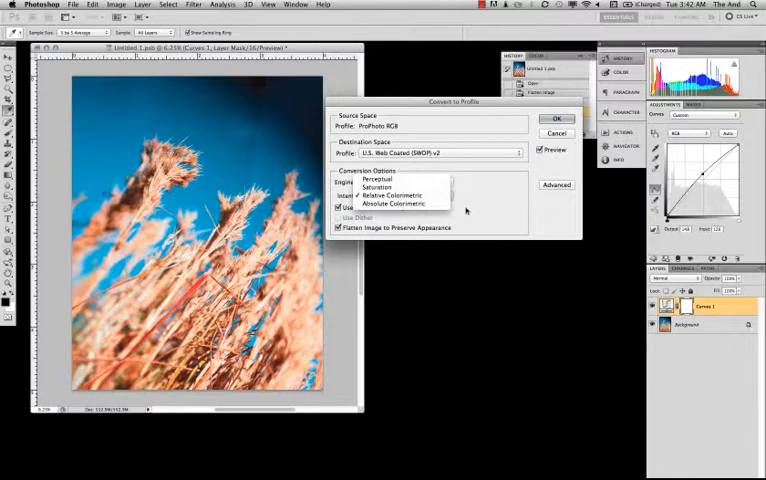
pyautogui.click(397, 195)
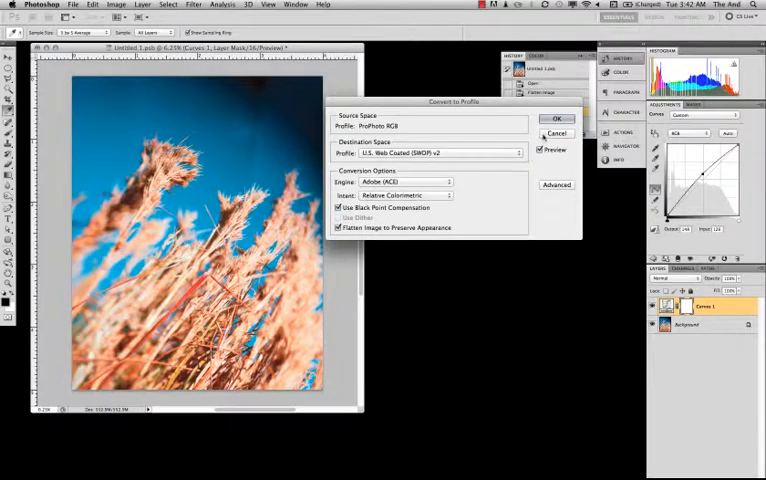
pyautogui.click(557, 118)
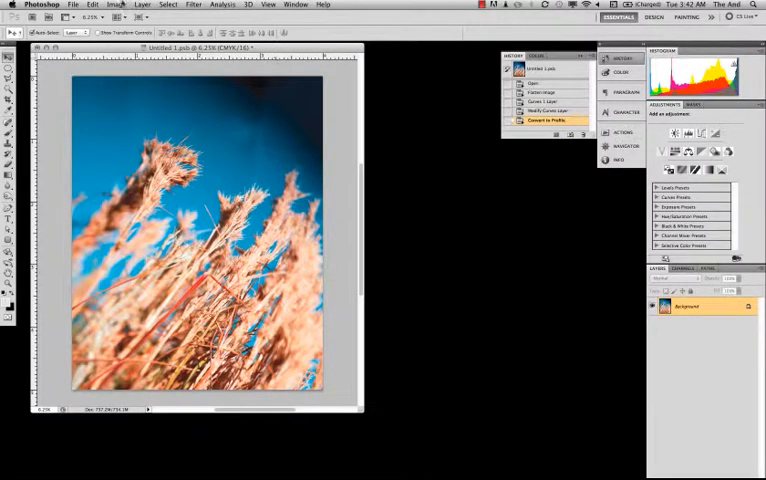
# Start Save As to the Desktop with TIFF as the file format.
pyautogui.click(74, 5)
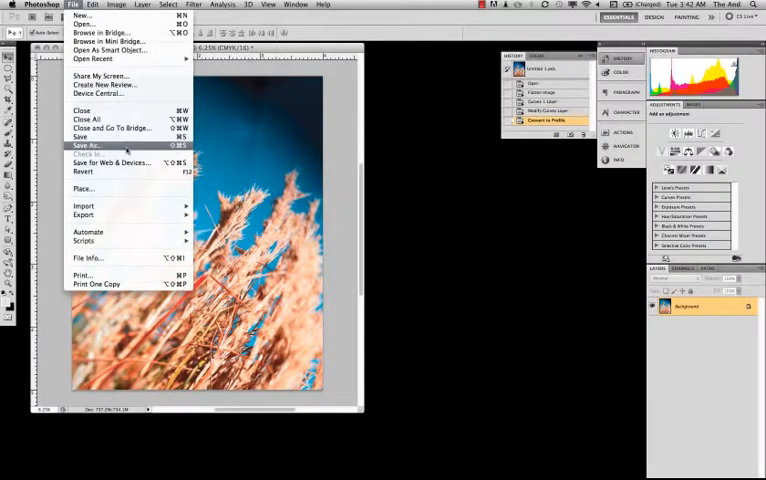
pyautogui.click(88, 146)
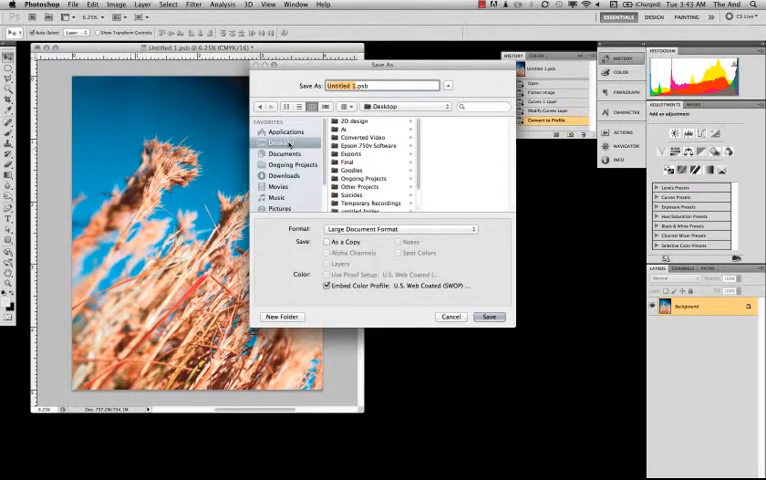
pyautogui.click(398, 229)
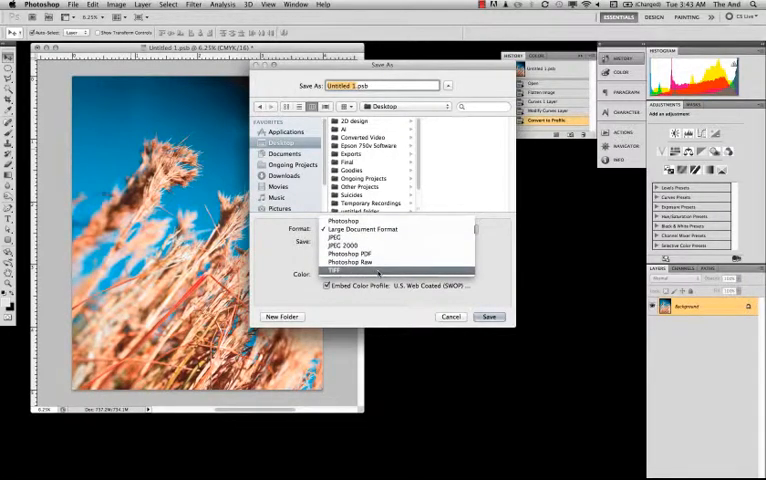
pyautogui.click(336, 271)
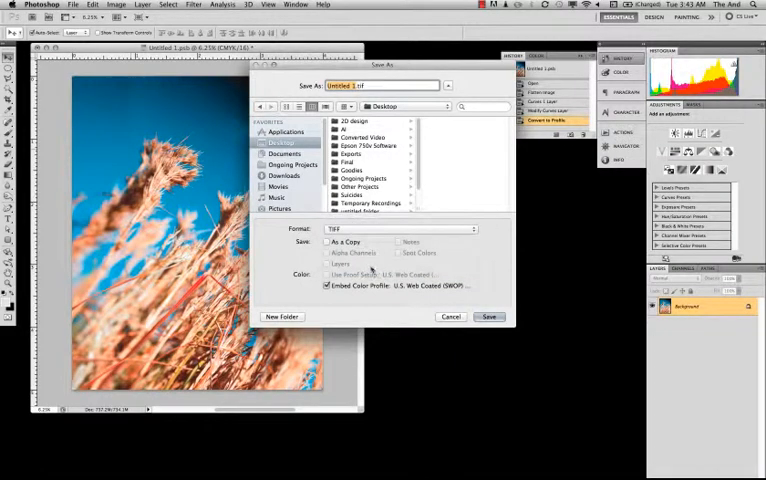